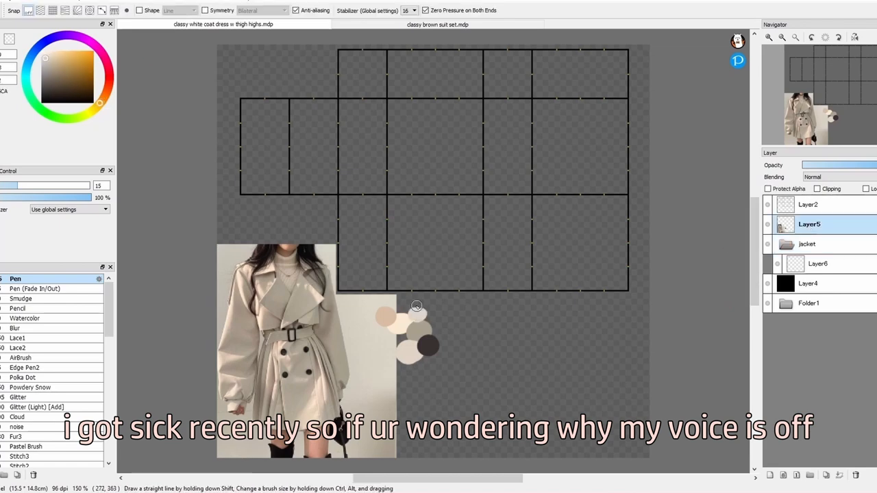
# Stretch the cream block to fill the long body panel with Transform.
pyautogui.click(816, 263)
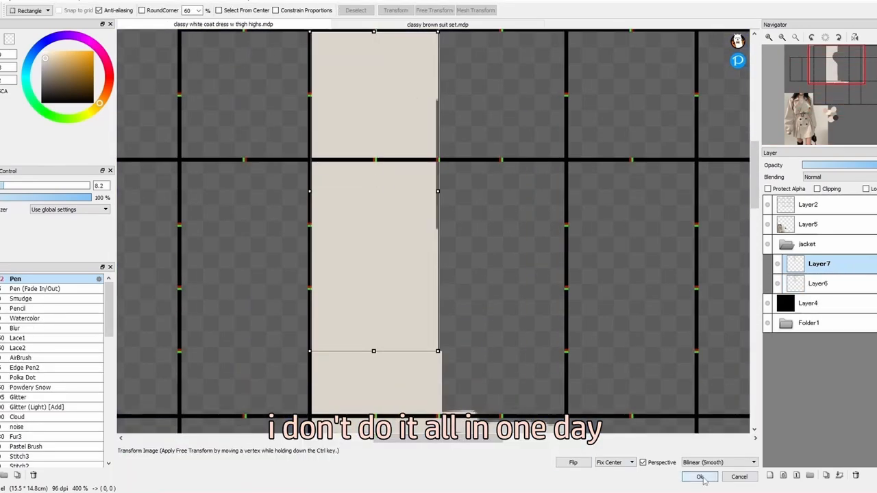
# Fill a template panel with cream base colour for the coat.
pyautogui.click(699, 477)
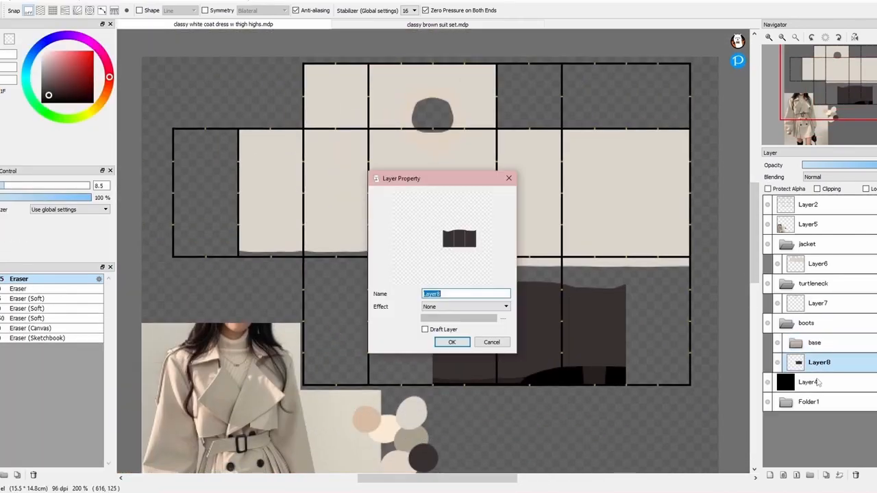
# Confirm the renamed boots layer in Layer Property.
pyautogui.click(452, 342)
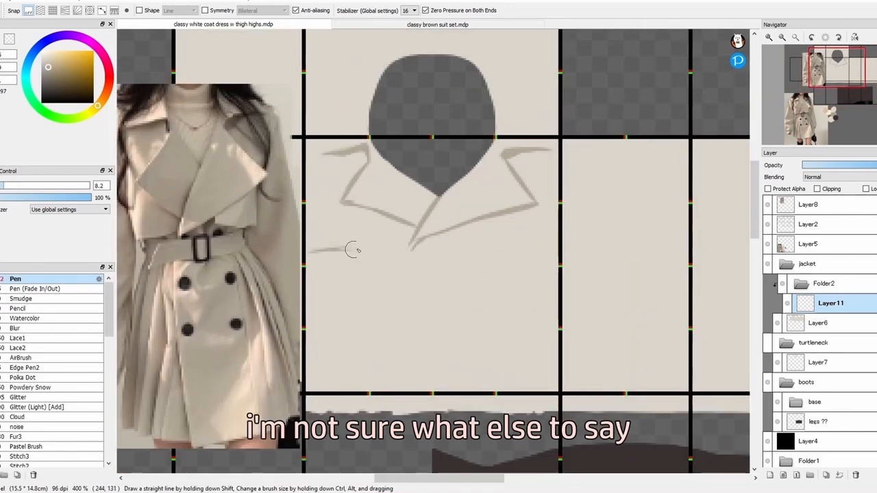
# Sketch grey lapel lines across the top of the front torso panel.
pyautogui.moveTo(354, 249); pyautogui.dragTo(512, 253)
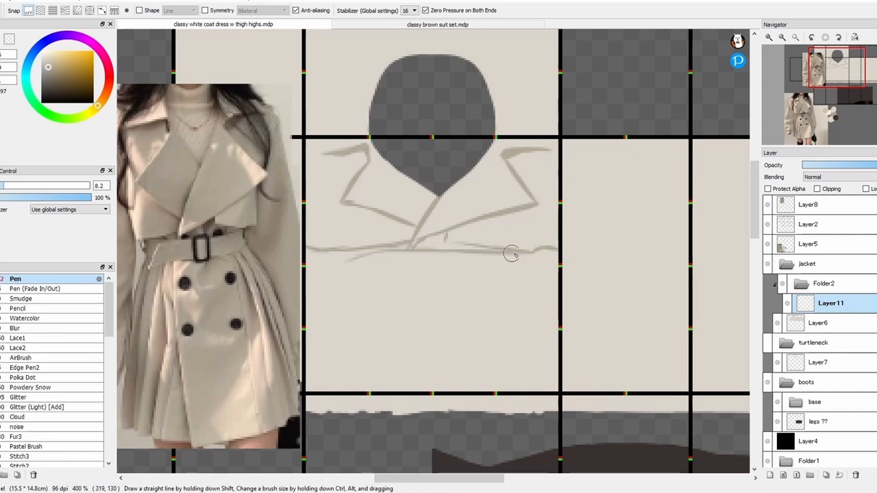
pyautogui.moveTo(514, 254); pyautogui.dragTo(322, 259)
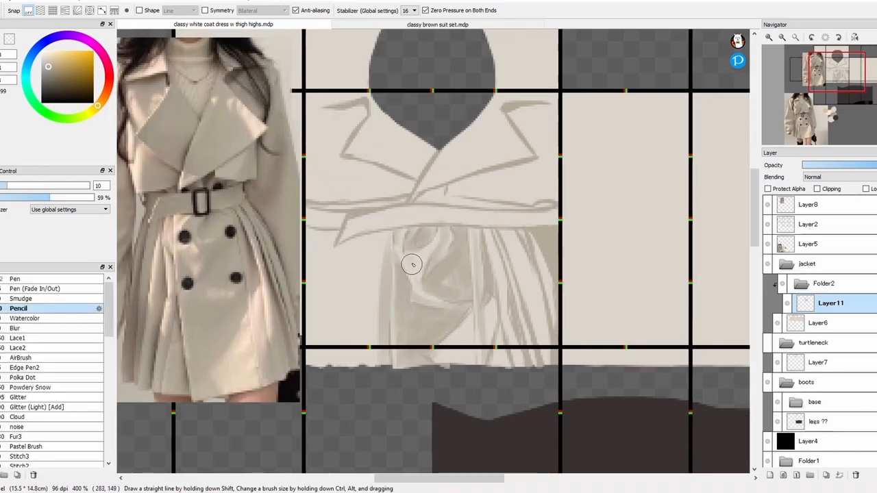
# Paint folds, belt and pleats on the coat front, erasing stray shading as needed.
pyautogui.click(15, 280)
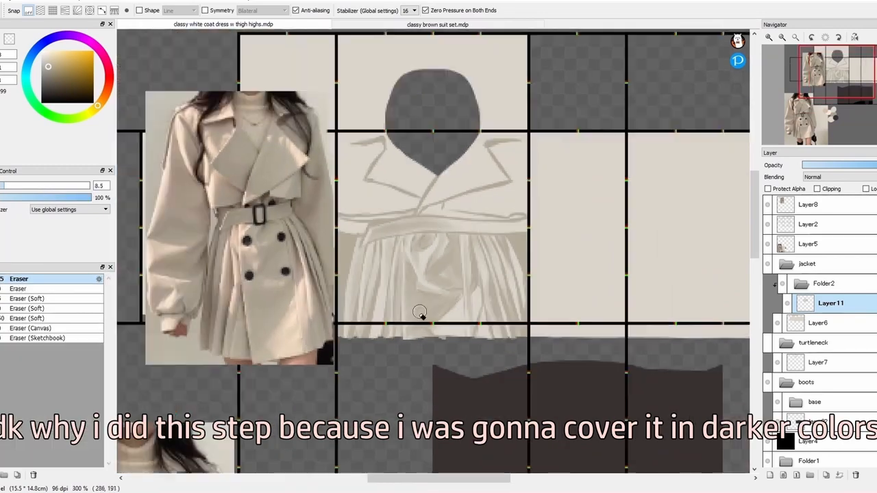
pyautogui.scroll(3)
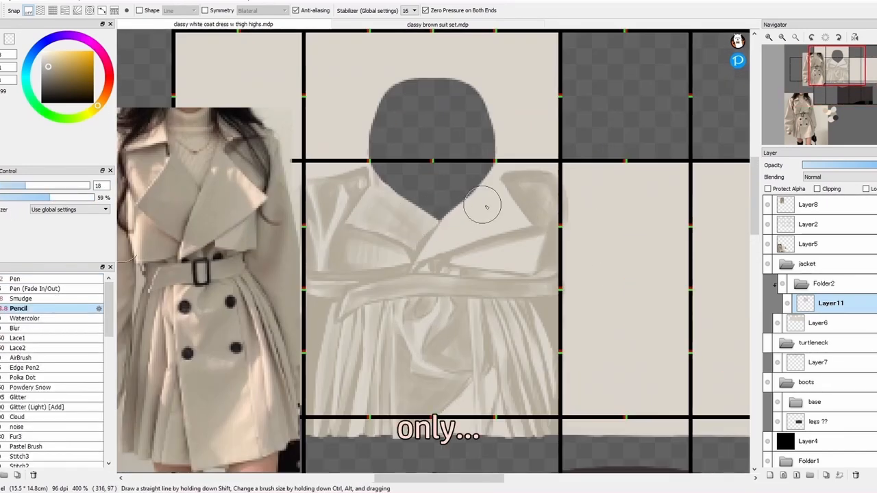
pyautogui.click(15, 278)
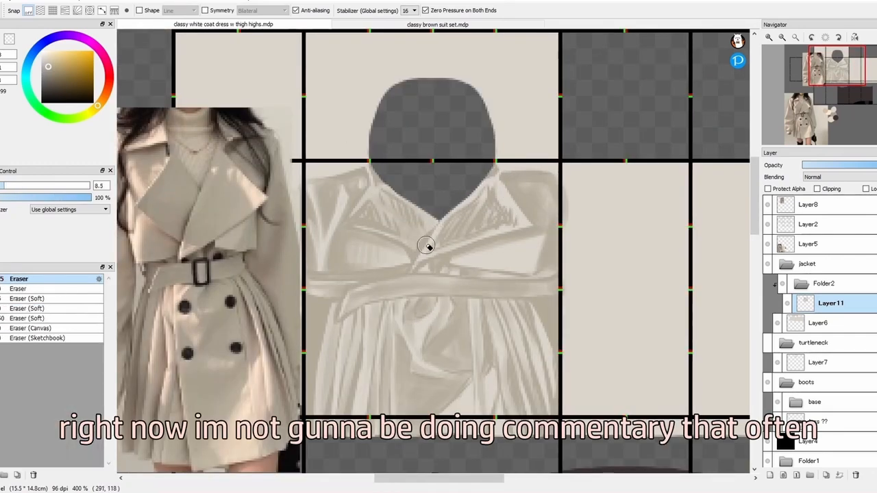
pyautogui.click(20, 307)
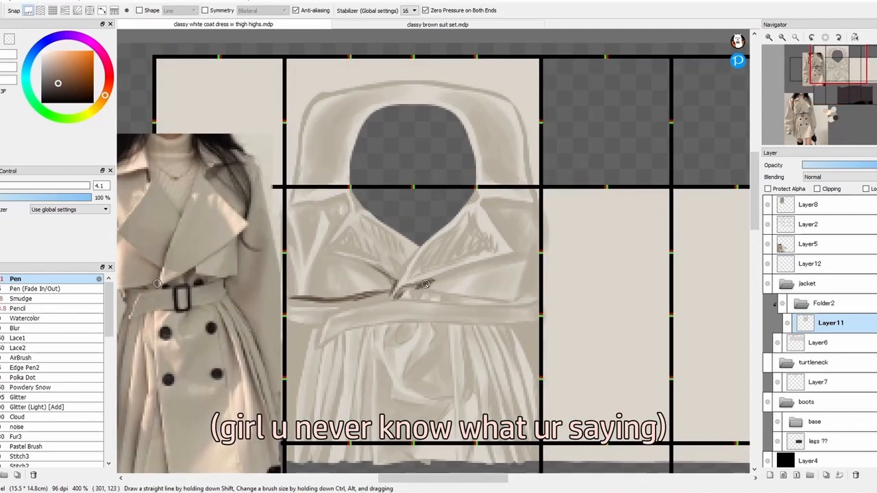
# Strengthen darker grey shadows along the lapels, belt and pleats with Pen and Pencil.
pyautogui.click(19, 307)
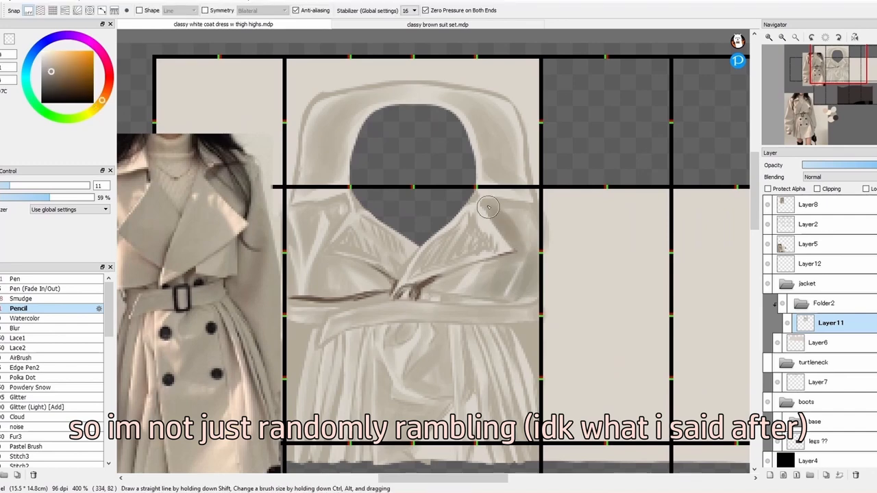
pyautogui.click(15, 279)
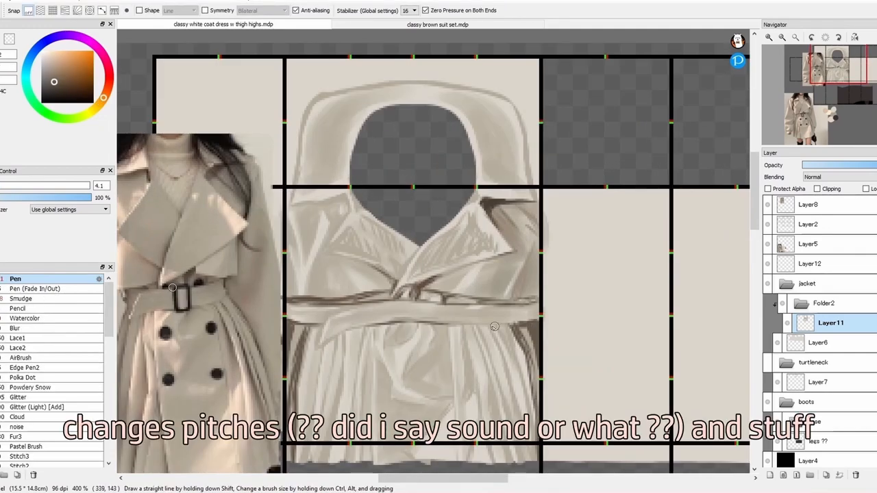
pyautogui.click(19, 308)
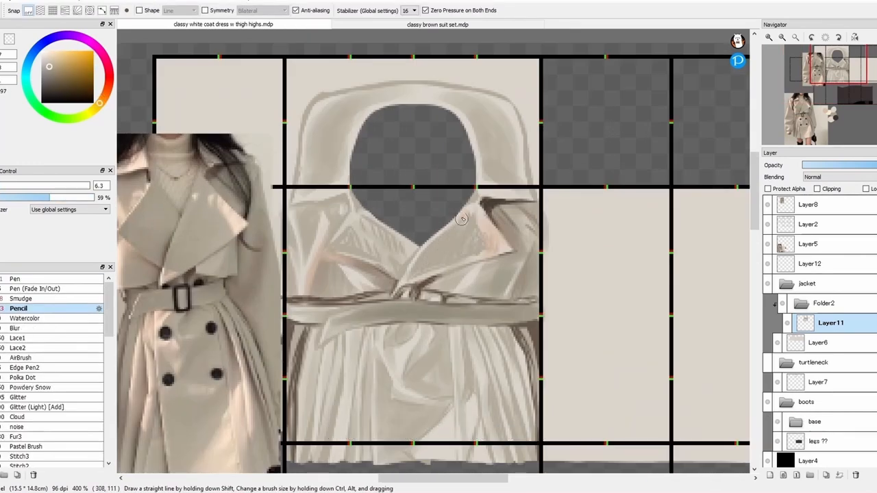
pyautogui.click(15, 280)
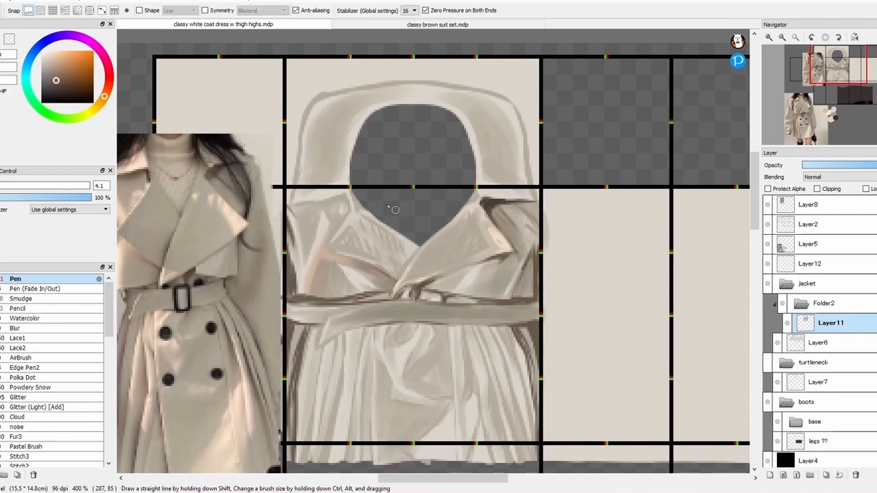
pyautogui.click(19, 309)
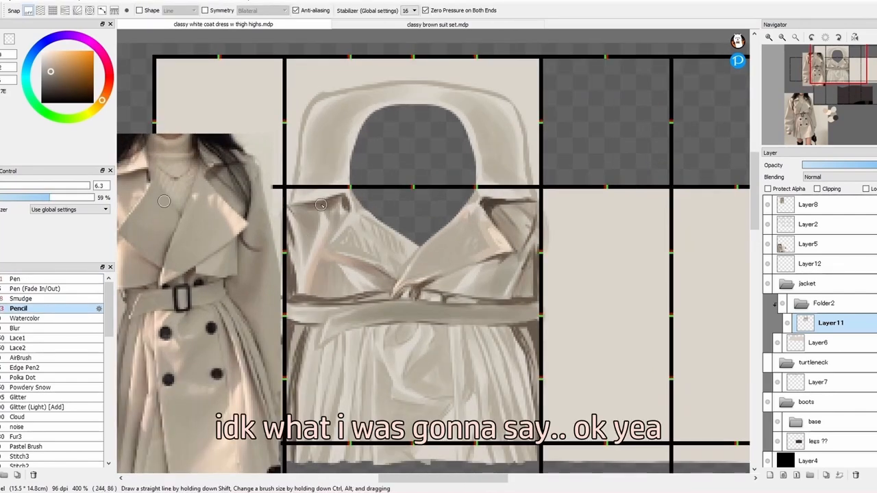
pyautogui.click(836, 177)
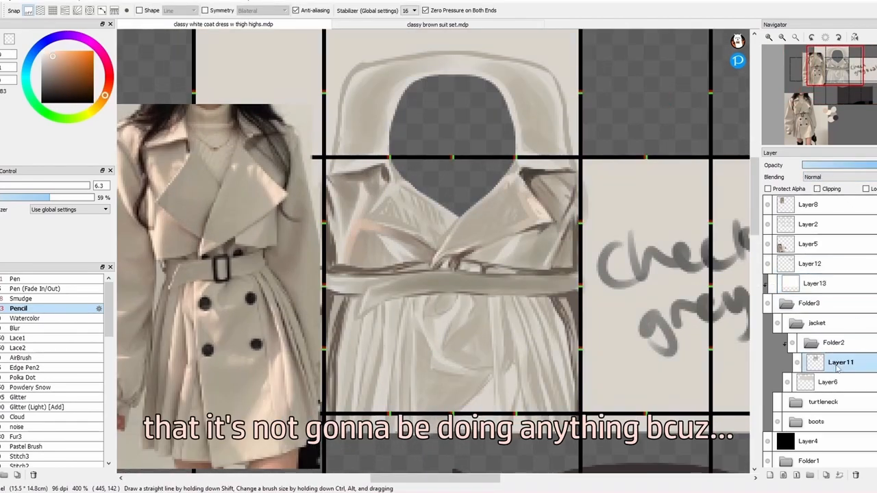
# Layer Pen and Pencil shading strokes over the coat front in sampled cream tones.
pyautogui.click(15, 279)
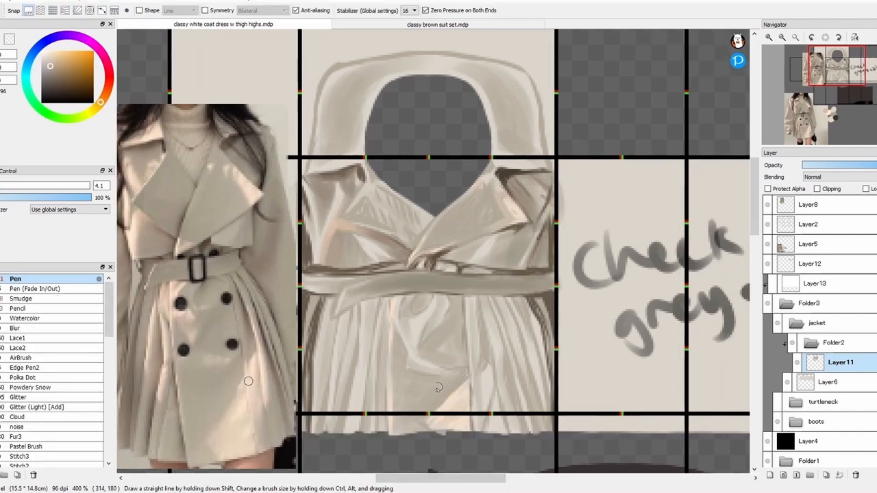
pyautogui.click(20, 307)
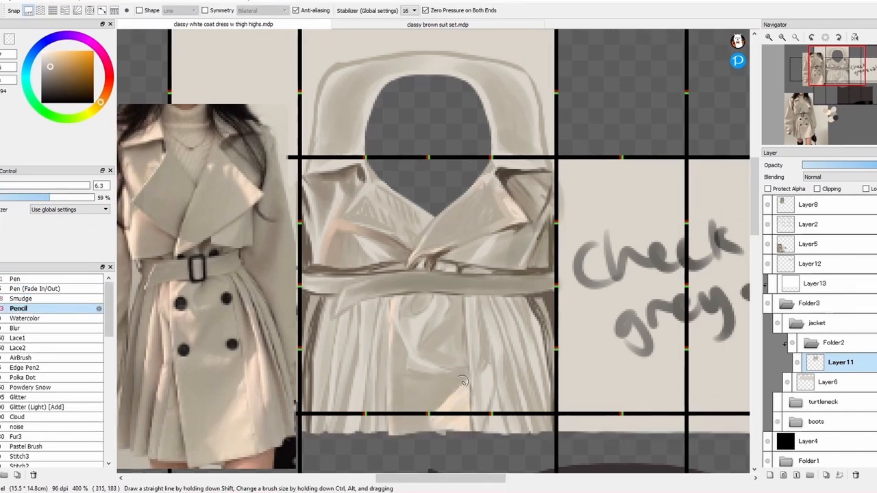
pyautogui.click(15, 279)
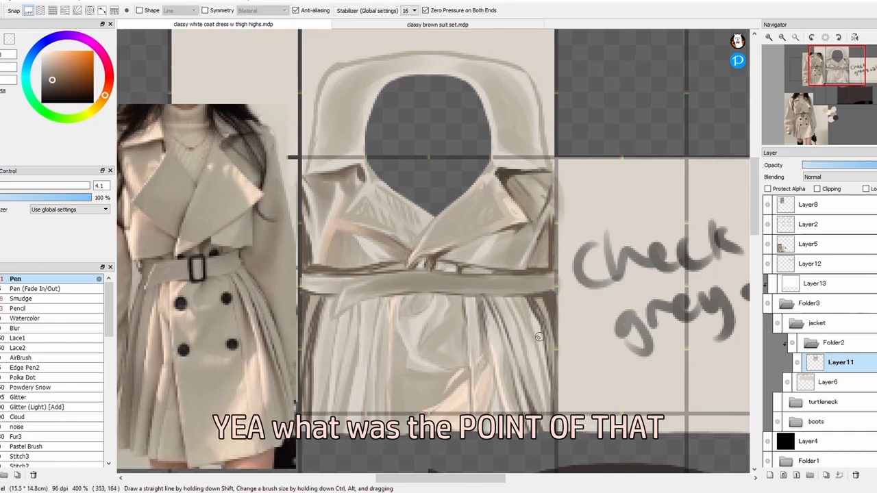
pyautogui.click(19, 307)
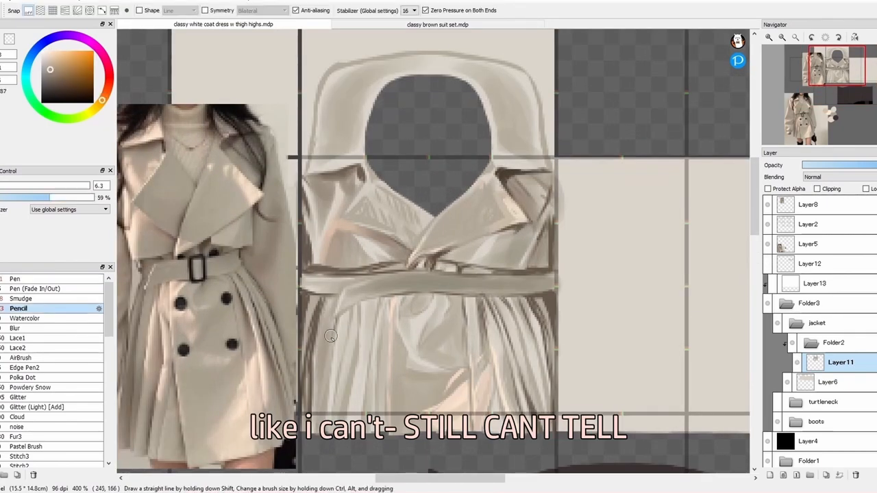
pyautogui.click(15, 280)
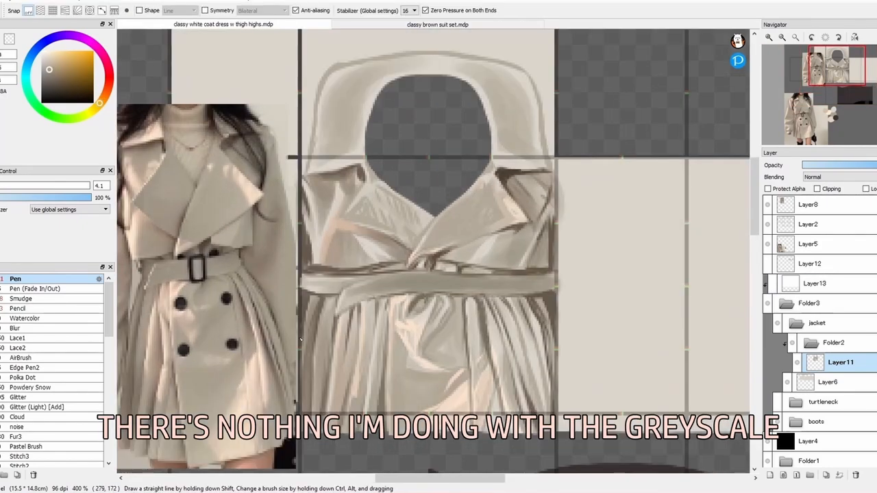
pyautogui.click(19, 307)
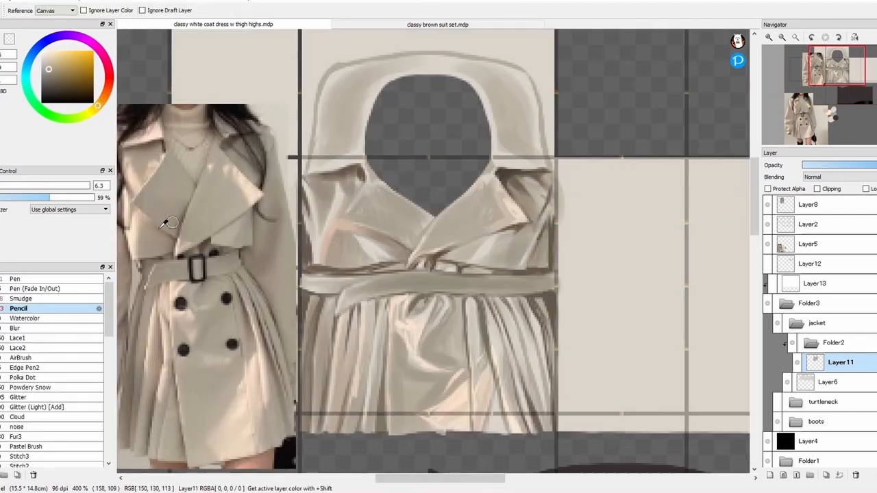
pyautogui.click(15, 280)
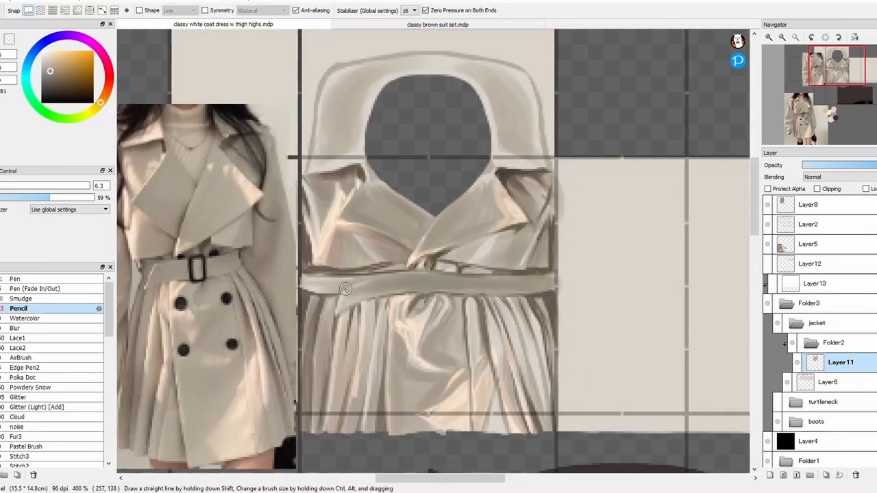
pyautogui.click(15, 279)
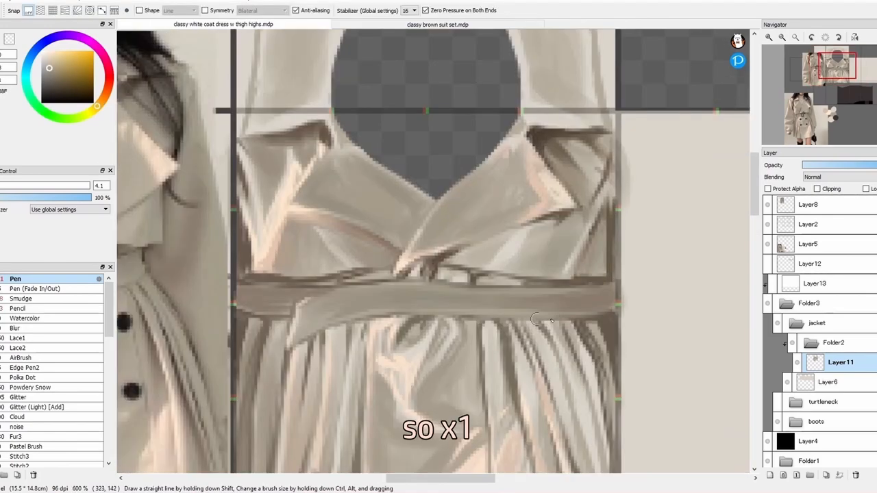
# Shade the lapels and skirt pleats, then smudge-blend the belt and right lapel.
pyautogui.click(17, 307)
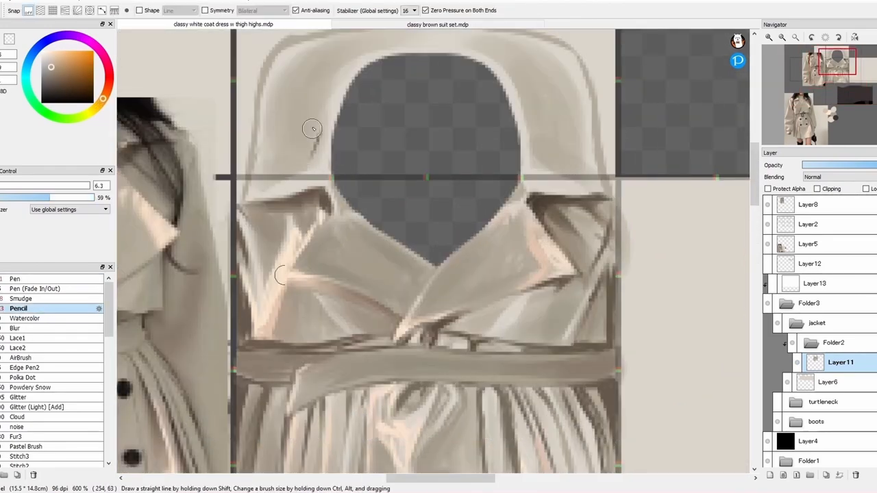
pyautogui.click(15, 280)
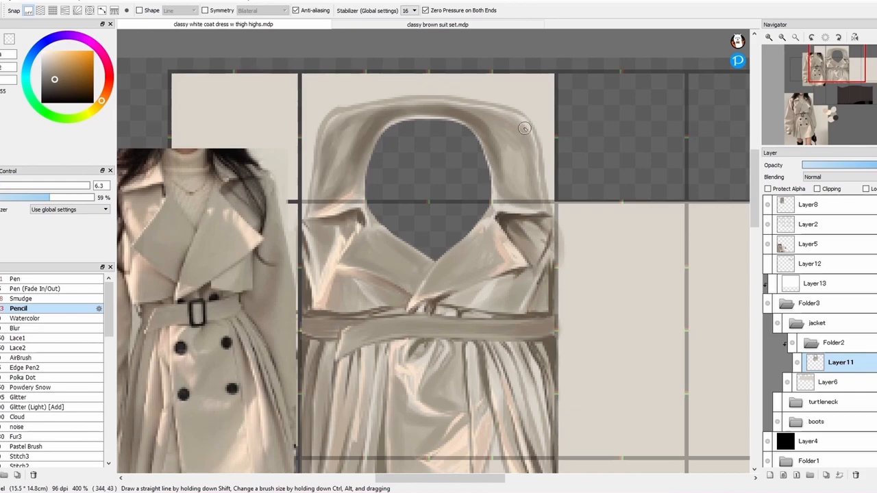
pyautogui.click(15, 278)
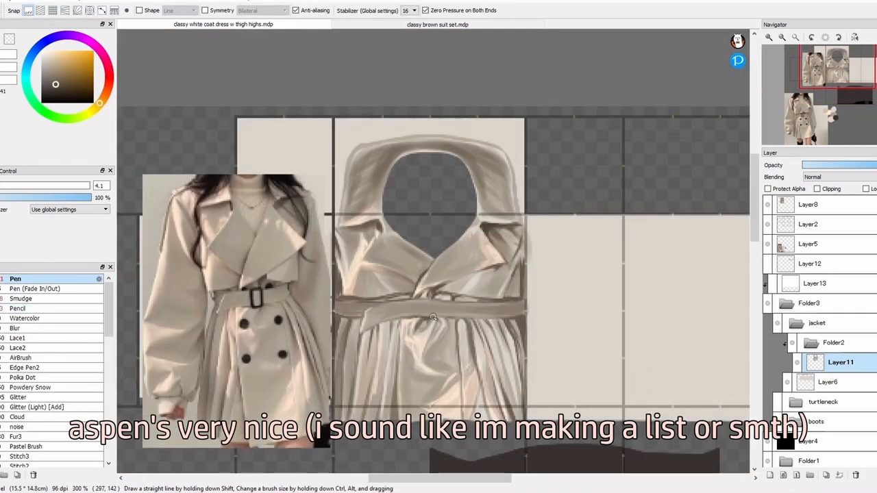
pyautogui.click(19, 307)
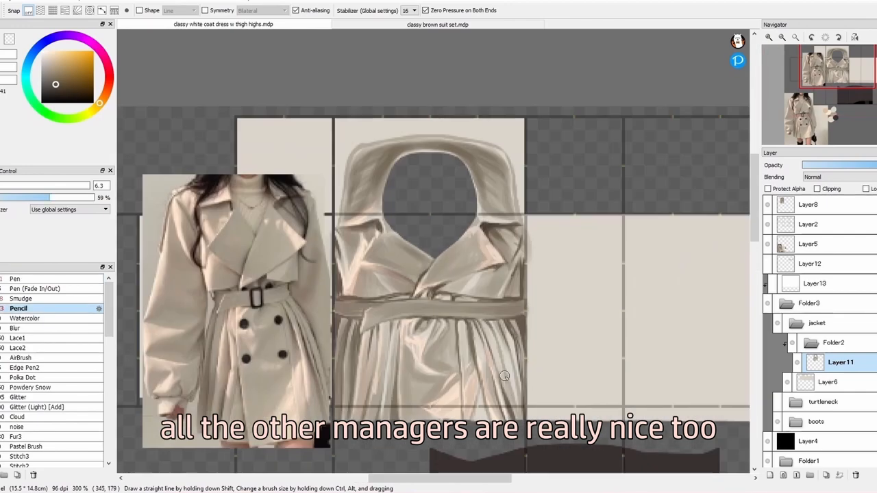
pyautogui.scroll(3)
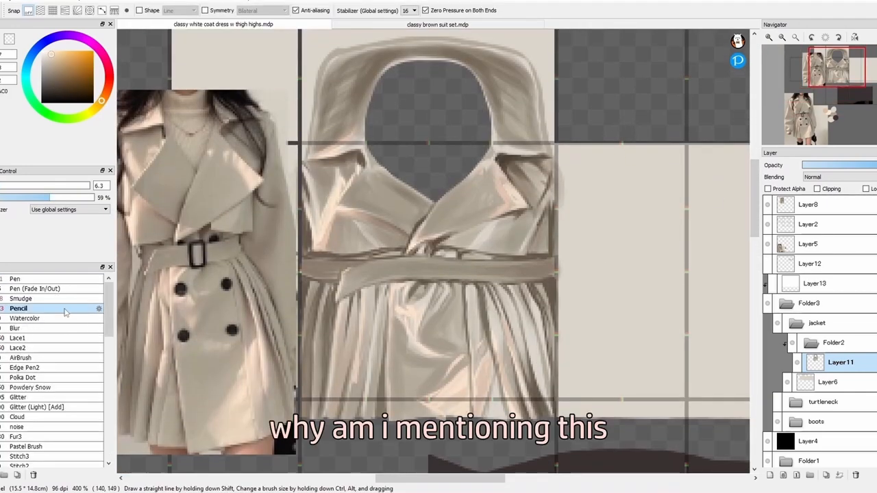
pyautogui.click(15, 278)
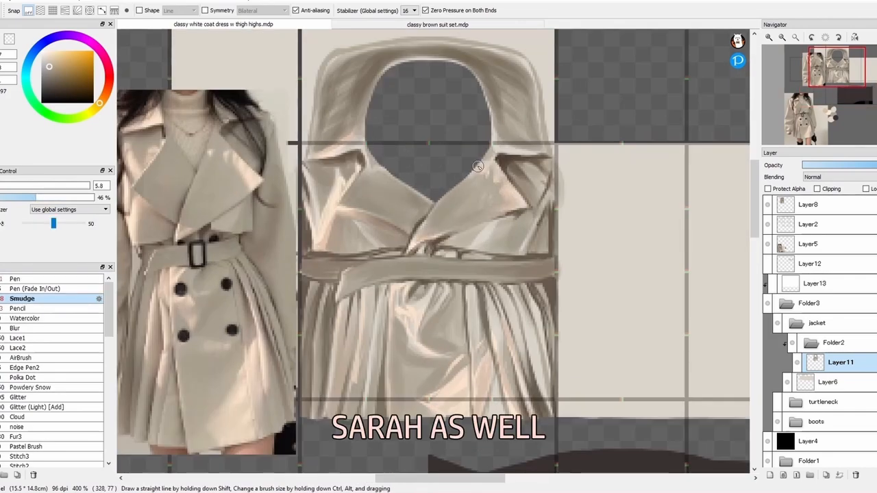
pyautogui.click(15, 278)
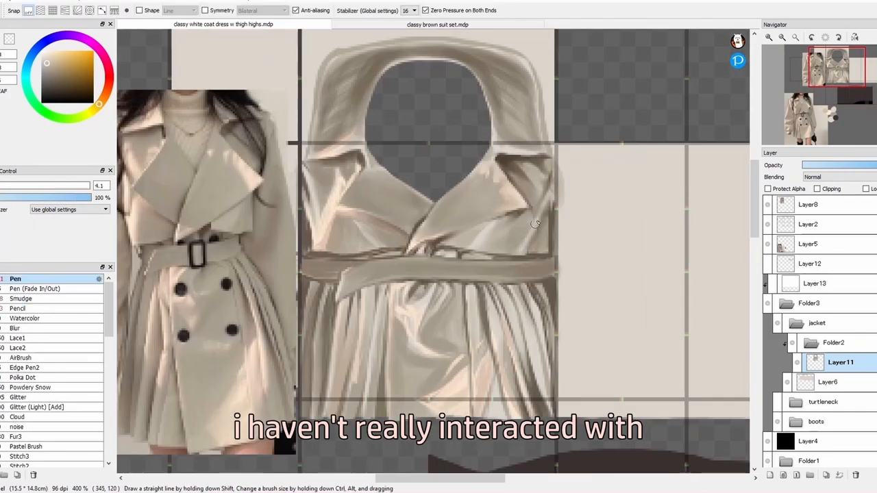
pyautogui.click(22, 299)
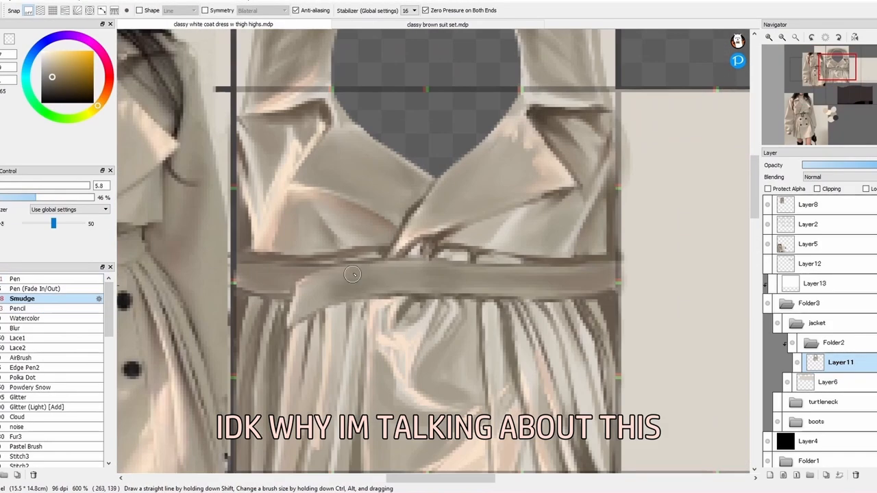
pyautogui.click(15, 280)
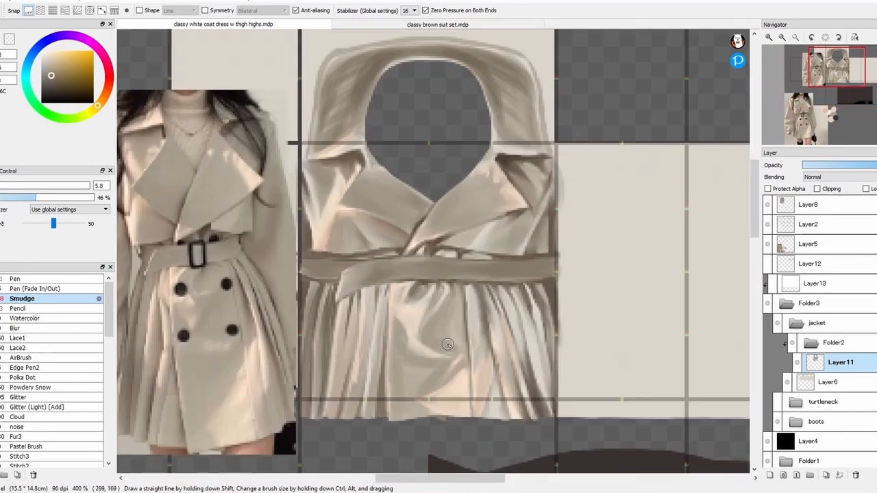
# Sample collar tones and blend the shading around the collar's shoulder edge.
pyautogui.click(15, 279)
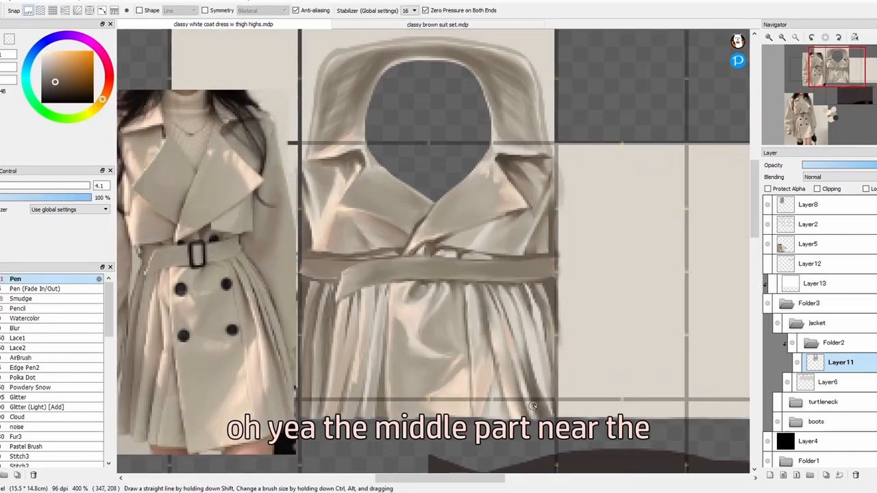
pyautogui.click(19, 309)
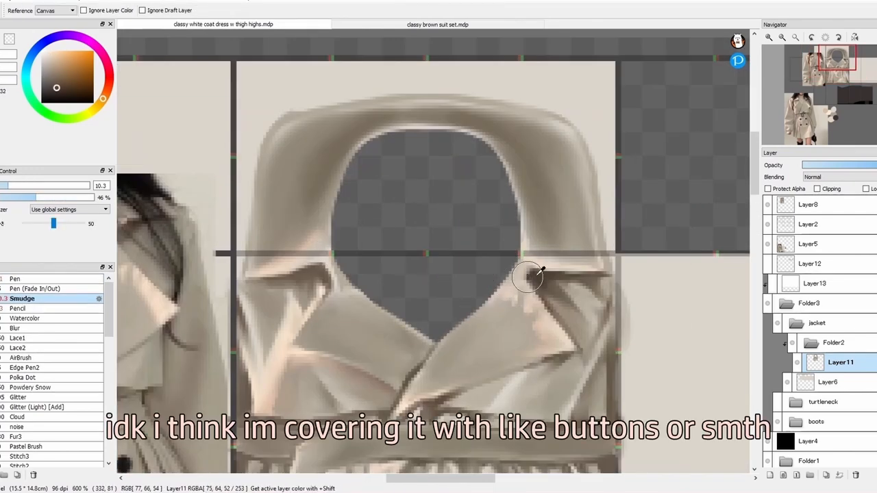
pyautogui.click(15, 279)
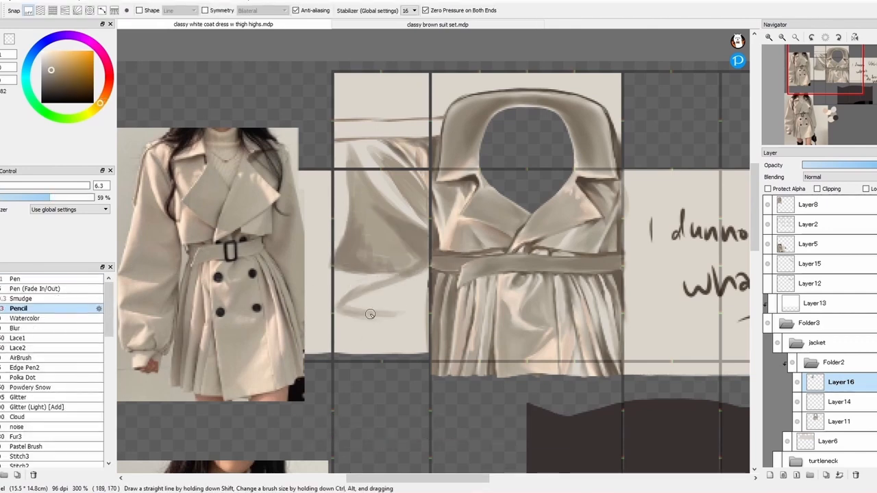
# Sketch, colour and smudge cream fabric folds across the sleeve panel.
pyautogui.click(15, 279)
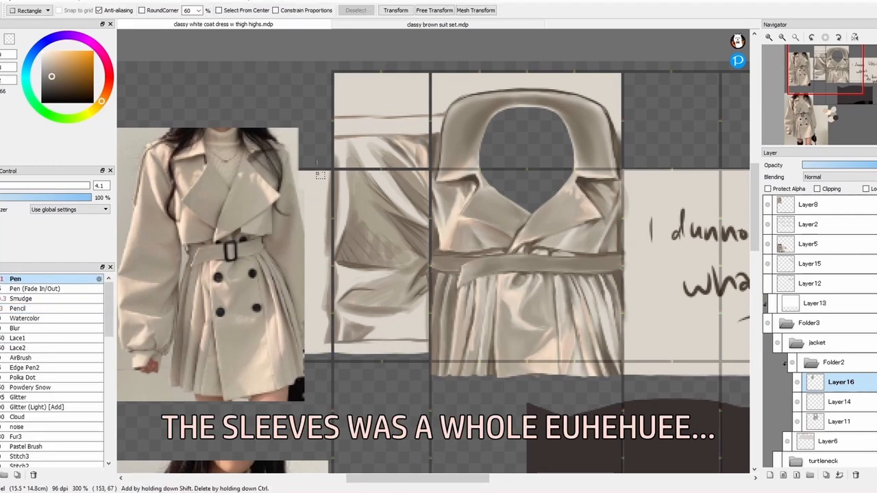
pyautogui.click(19, 308)
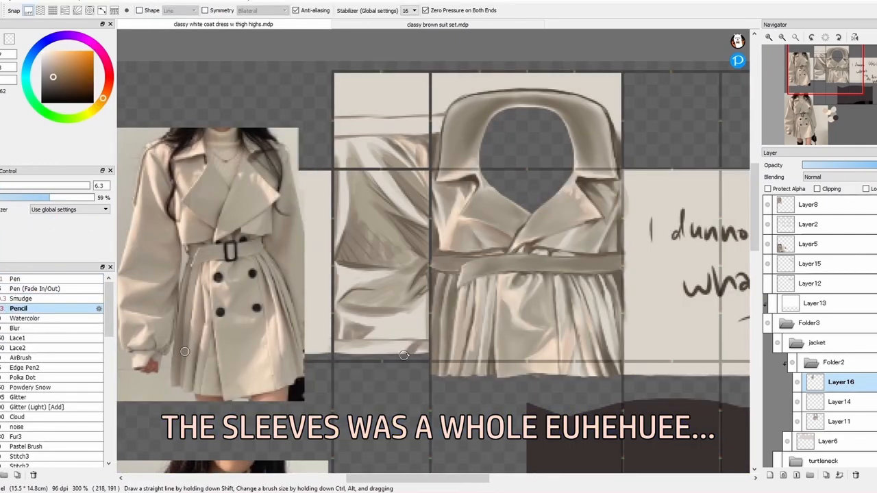
pyautogui.click(15, 279)
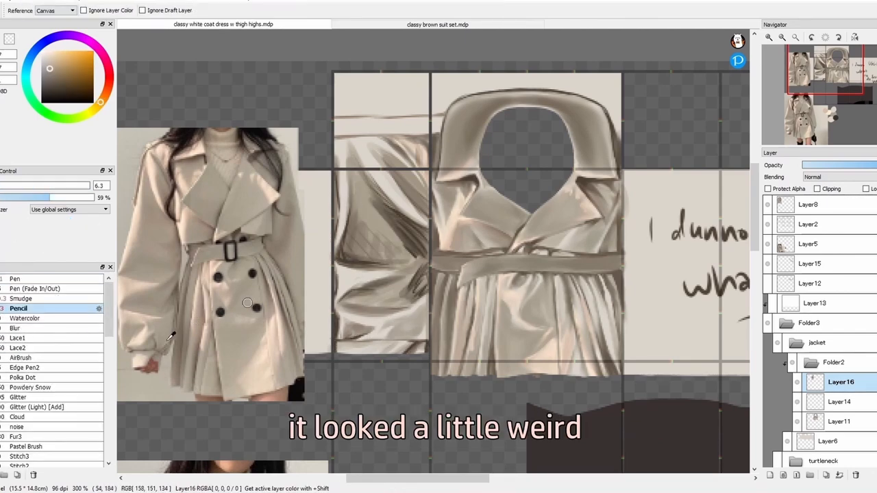
pyautogui.click(17, 279)
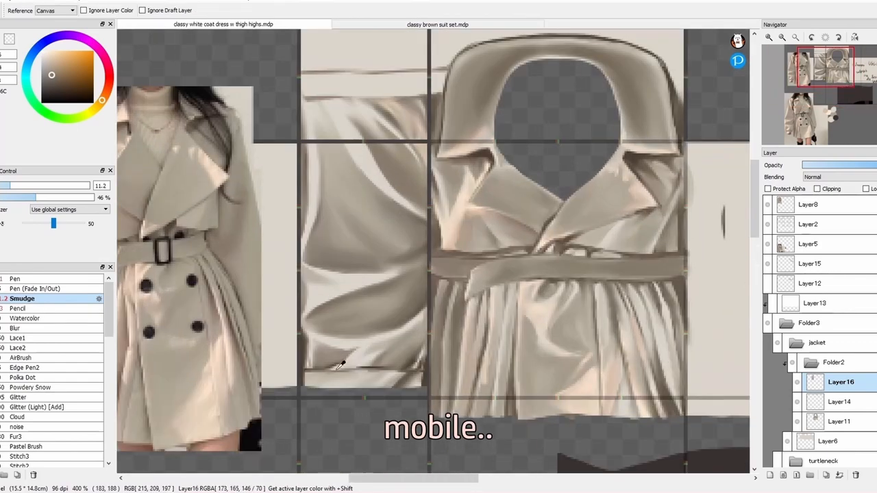
pyautogui.click(15, 280)
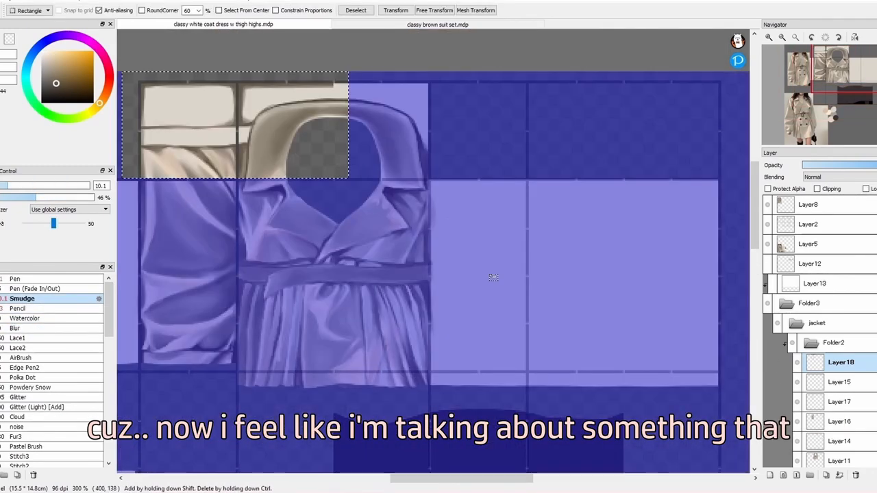
# Clear the selection and shade the collar back strip with the Pencil.
pyautogui.click(15, 279)
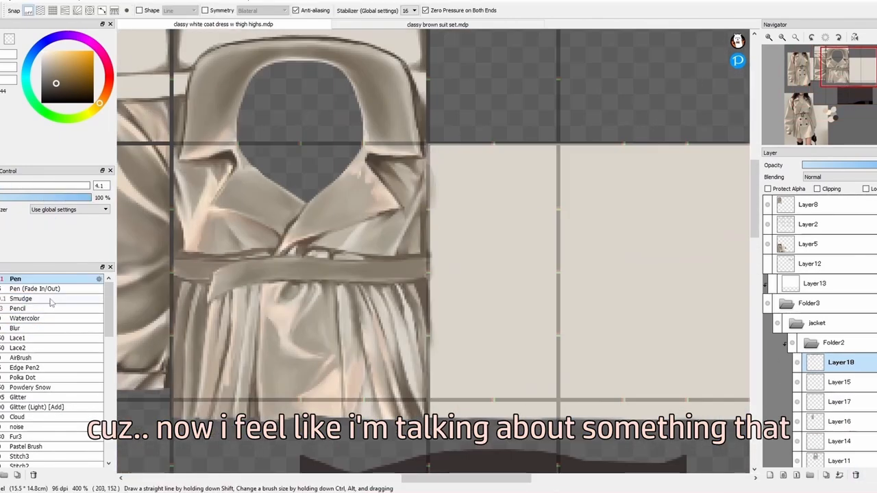
pyautogui.click(16, 308)
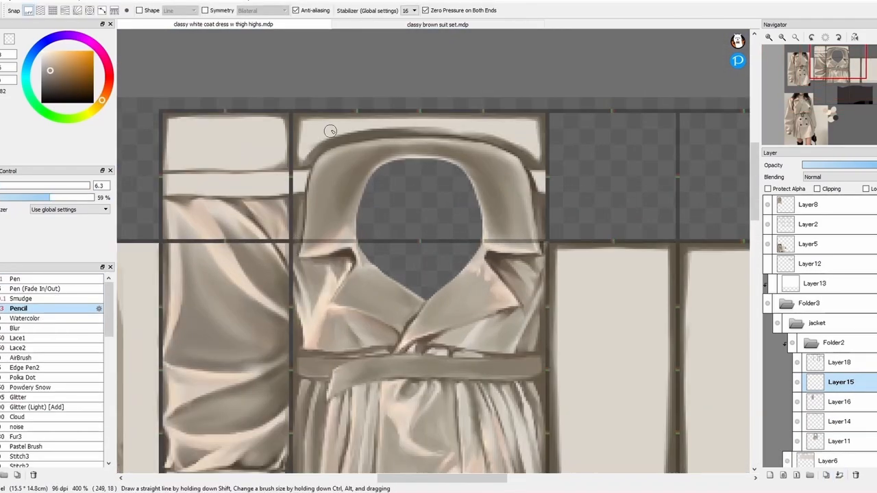
# Shade the back of the collar and clean stray paint off its top edge.
pyautogui.moveTo(331, 132); pyautogui.dragTo(536, 154)
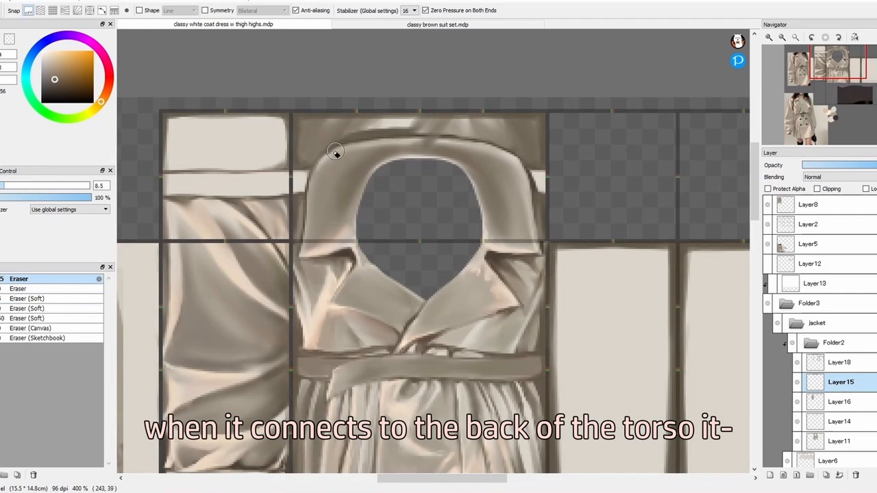
pyautogui.click(22, 298)
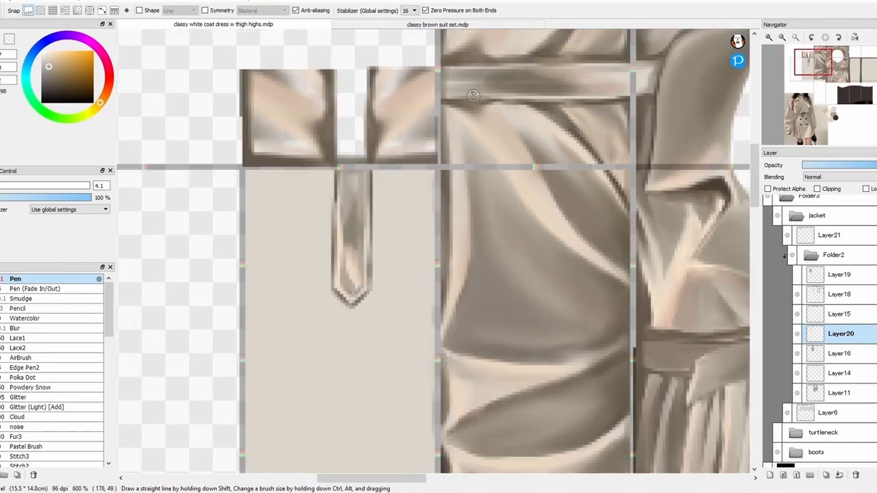
# Shade the pointed strap and blend the fold shading on the coat back.
pyautogui.click(22, 299)
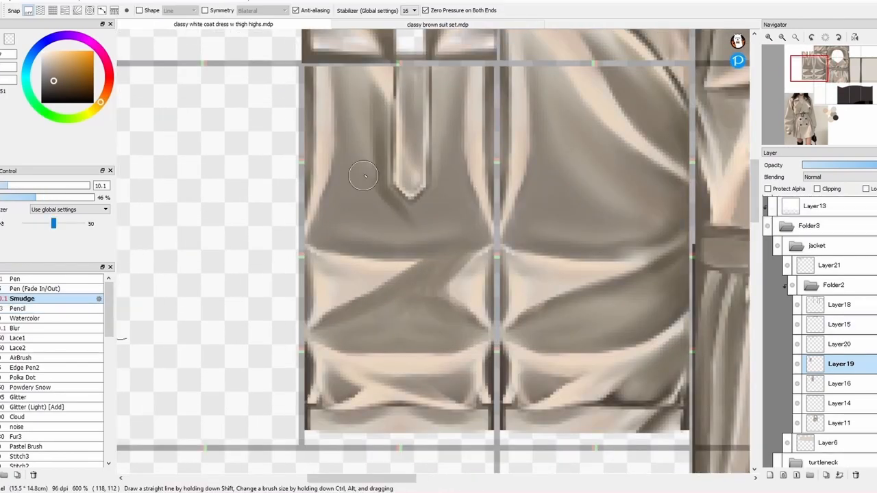
pyautogui.click(15, 279)
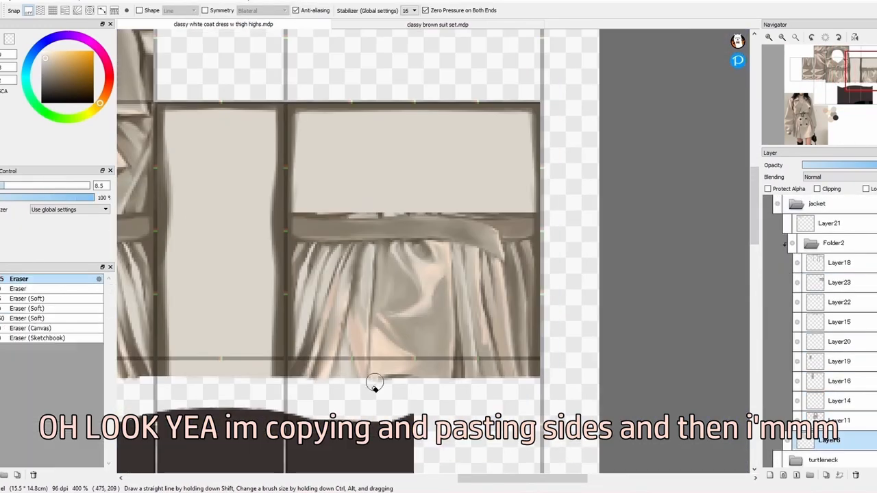
# Shade and blend the side panels' belt and gathered folds, tidying the skirt edge and placement.
pyautogui.click(15, 278)
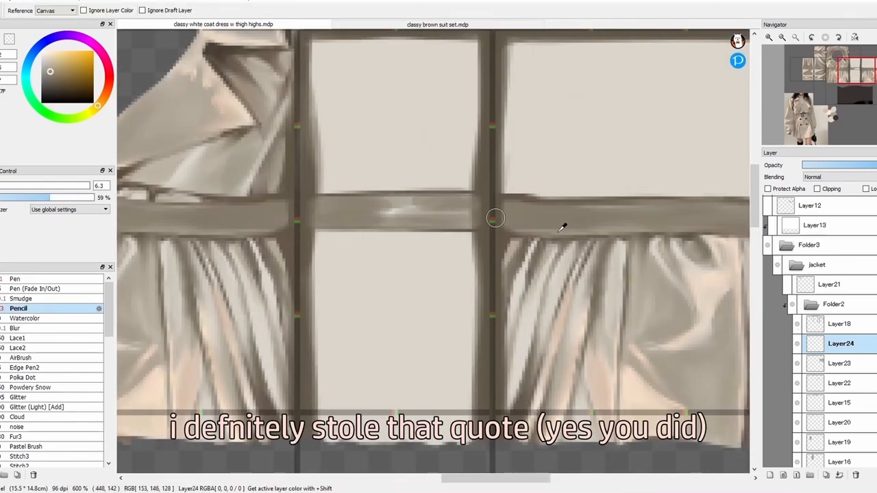
pyautogui.click(19, 278)
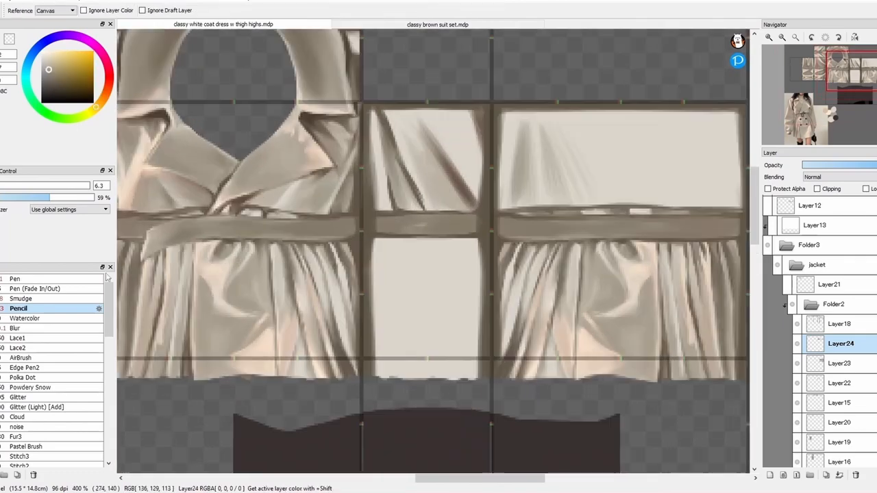
pyautogui.click(22, 298)
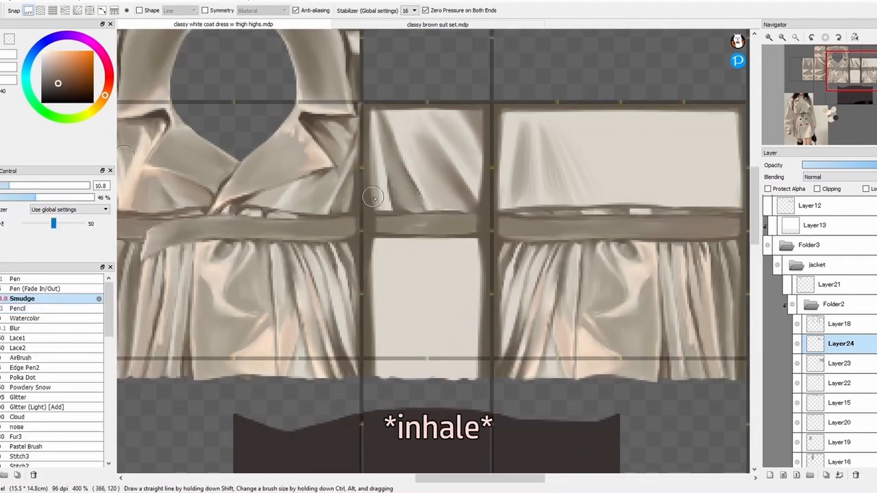
pyautogui.click(19, 308)
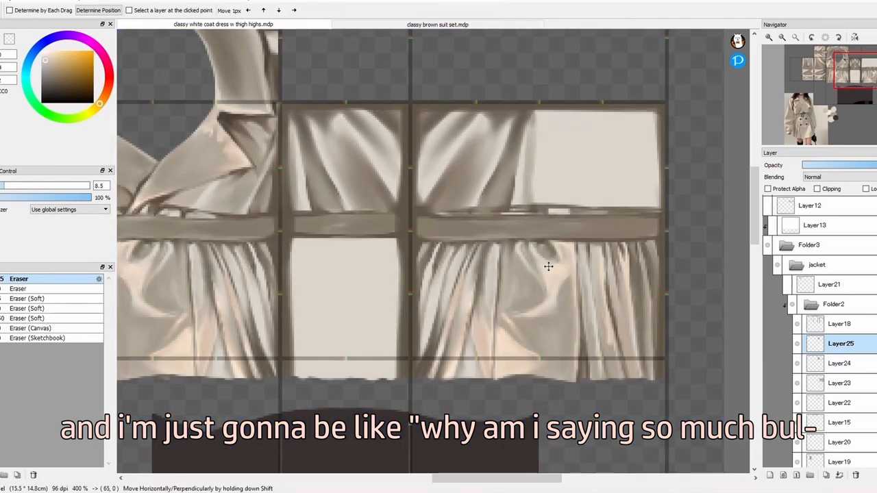
pyautogui.click(22, 299)
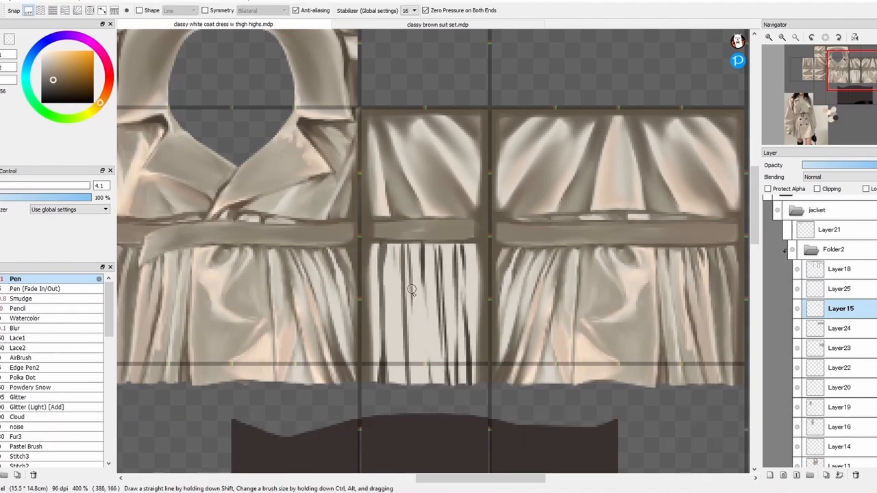
# Draw a row of vertical pleat lines down the side panel skirts on Layer15.
pyautogui.moveTo(411, 291); pyautogui.dragTo(466, 302)
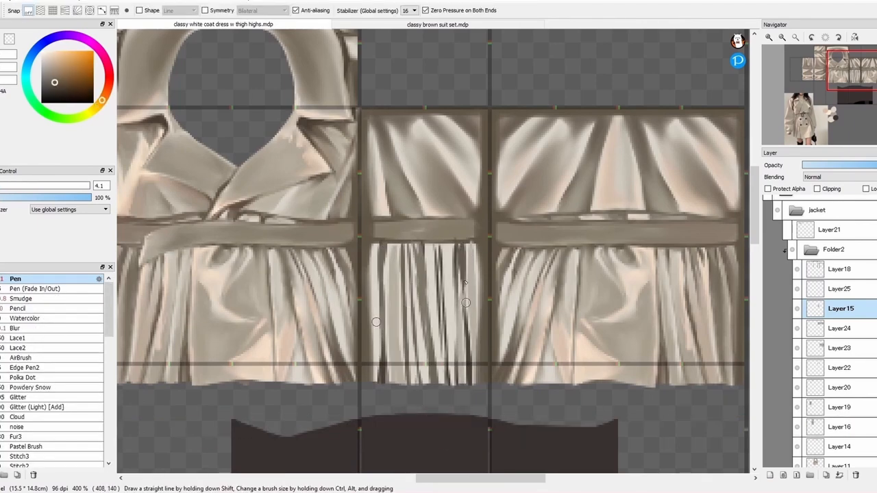
pyautogui.click(22, 299)
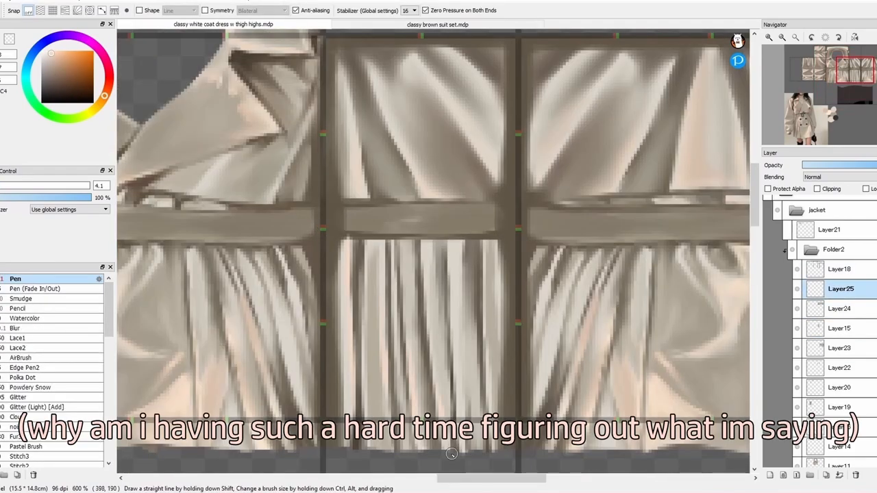
pyautogui.click(22, 299)
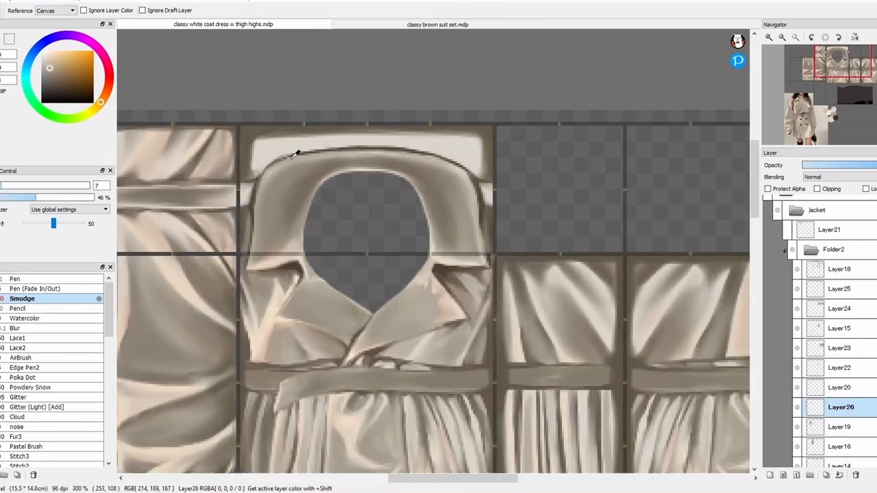
# Paint and soften fold shading on the shoulder panel above the collar band.
pyautogui.click(19, 307)
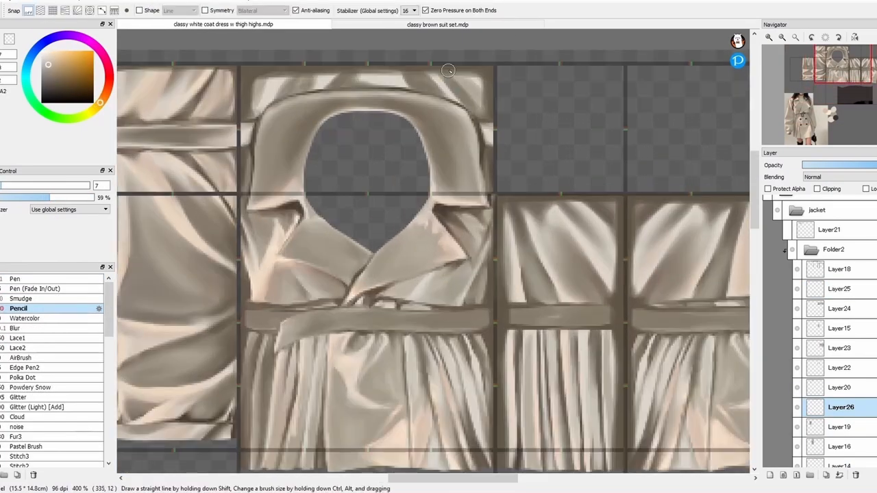
pyautogui.click(22, 298)
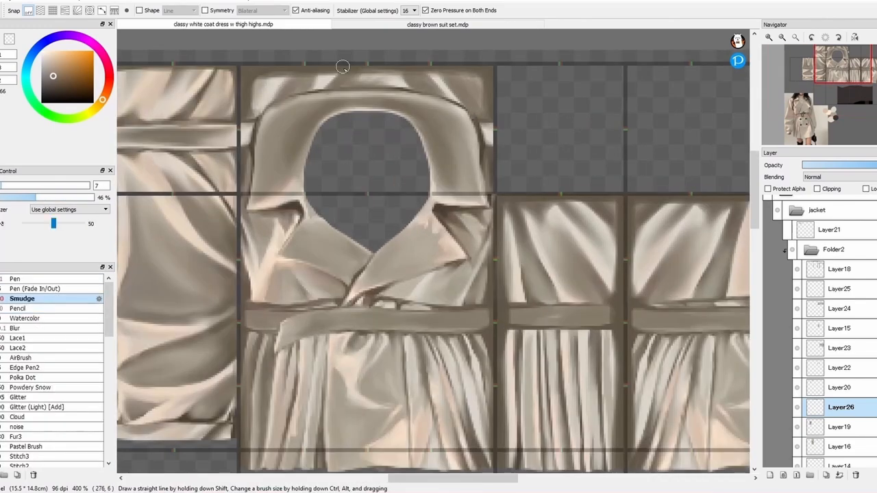
pyautogui.click(841, 287)
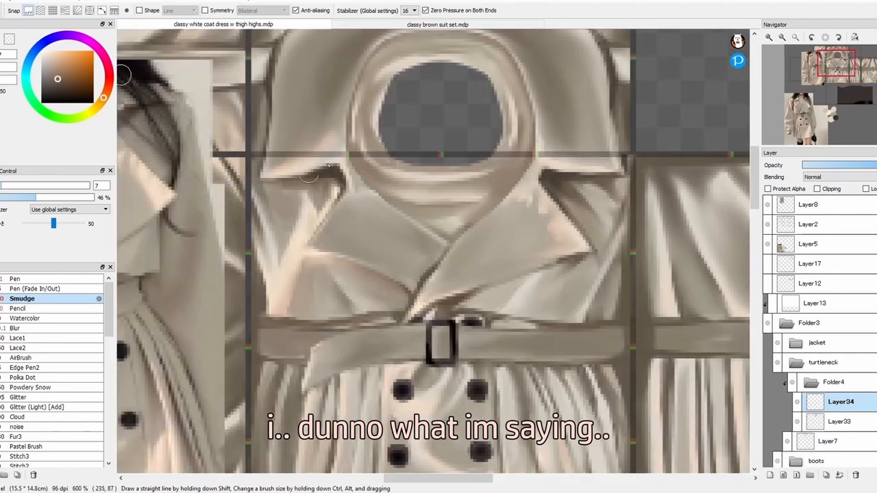
# Blend the rolled turtleneck shading around the neck hole with the Smudge brush.
pyautogui.click(19, 307)
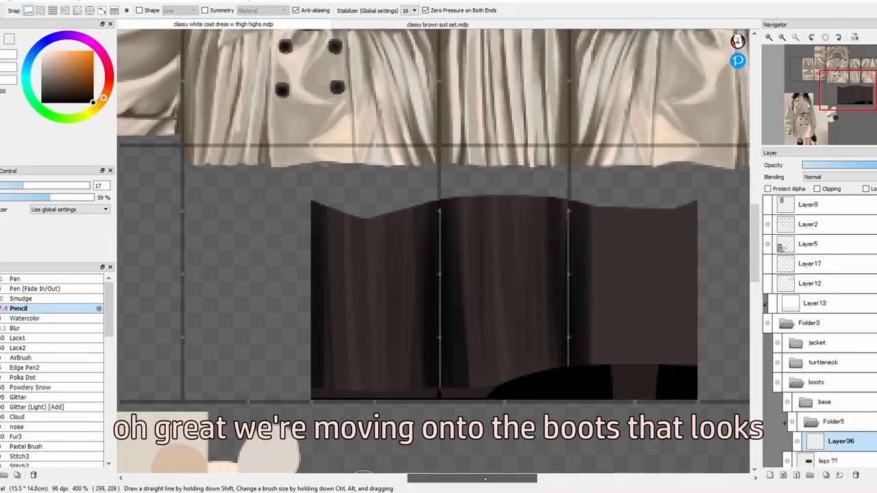
# Paint the dark boot panels on Layer40 and shape their wavy top edge.
pyautogui.click(21, 299)
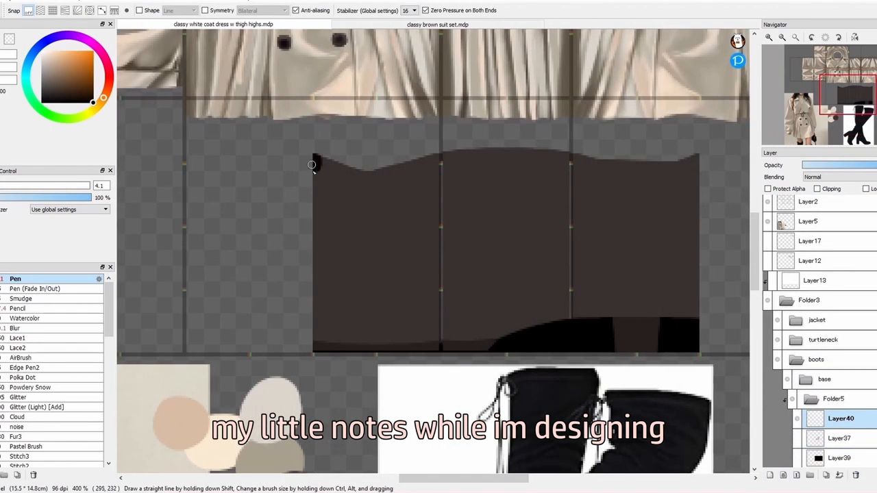
pyautogui.moveTo(313, 165); pyautogui.dragTo(447, 287)
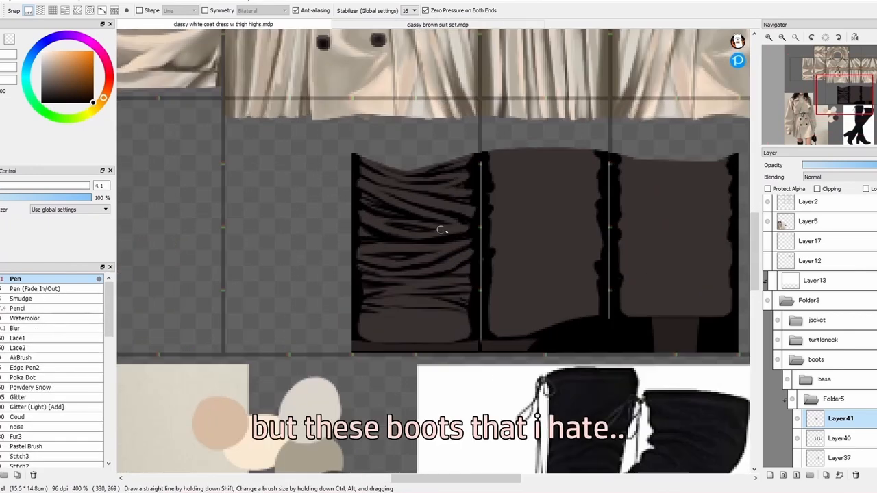
# Draw and blend ruched wrinkles on the front boot panel, erasing stray marks.
pyautogui.click(22, 299)
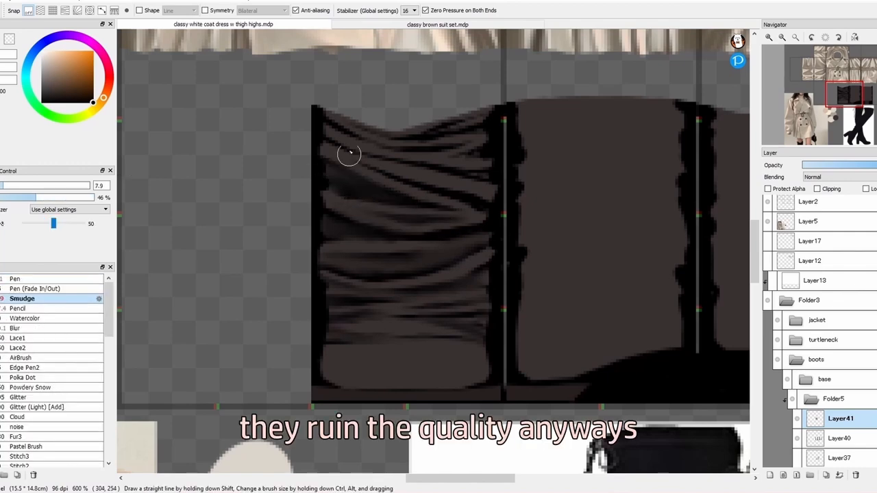
pyautogui.moveTo(348, 153); pyautogui.dragTo(445, 208)
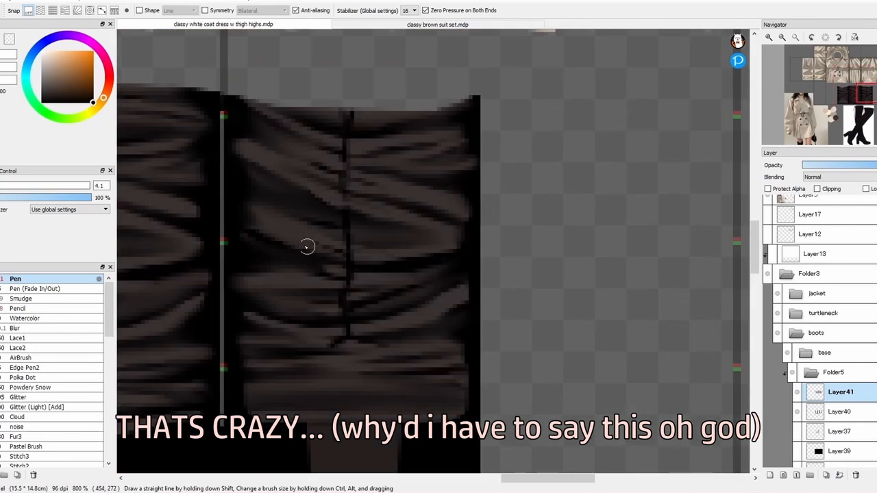
pyautogui.click(19, 279)
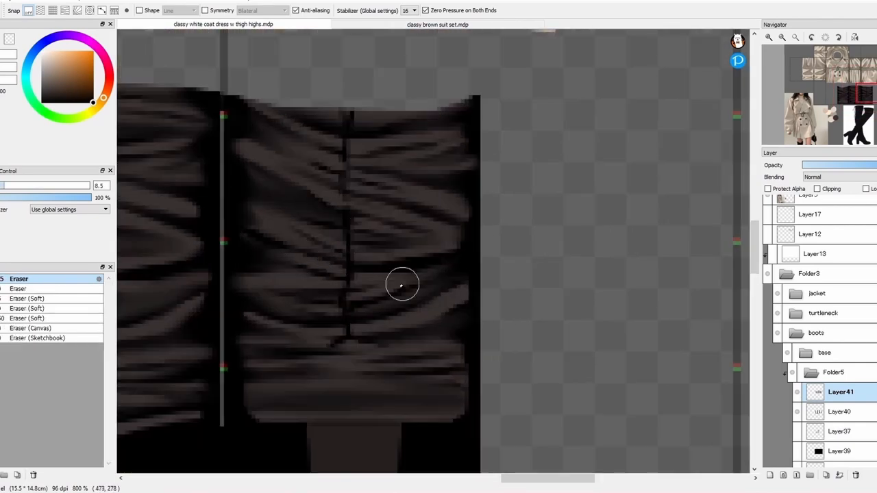